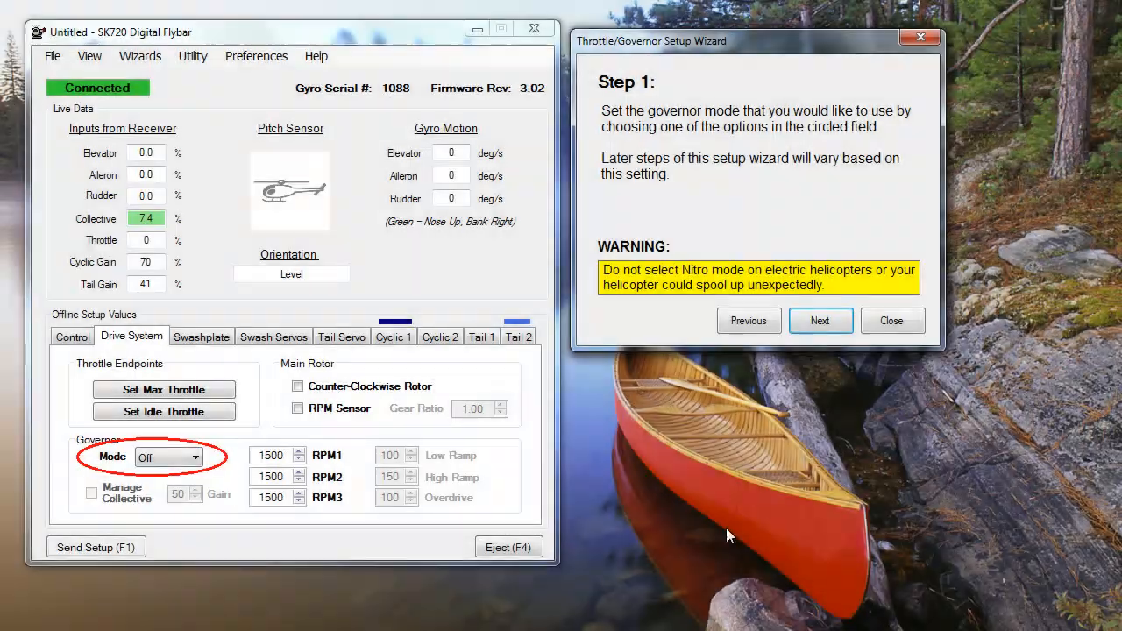
- Leave governor Mode set to Off and confirm the setup was sent to the gyro
click(193, 457)
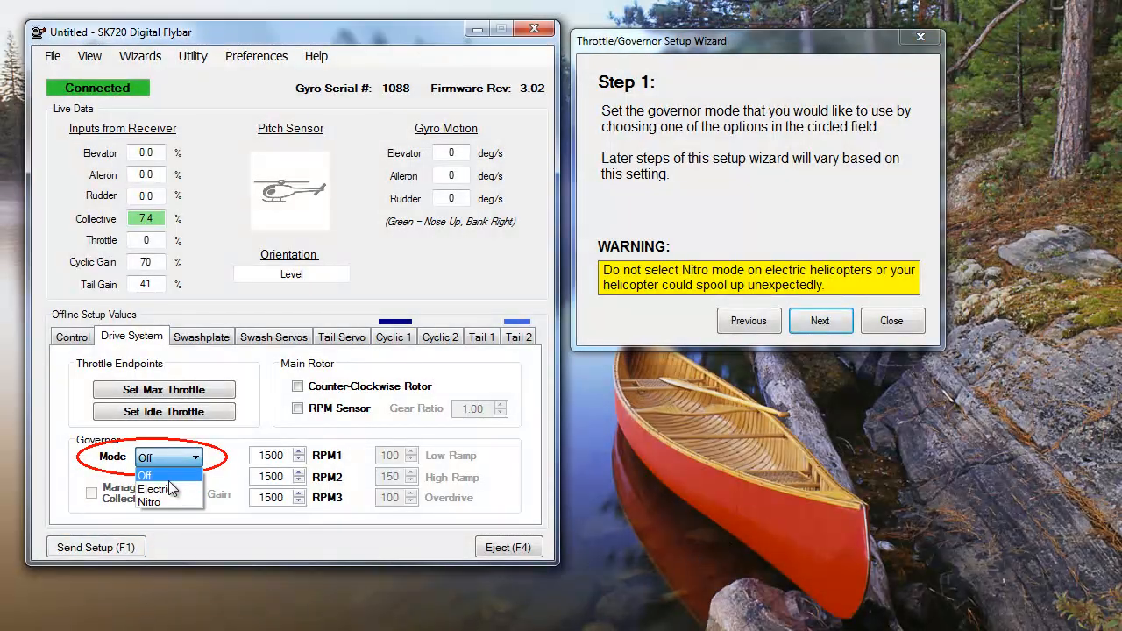
click(95, 547)
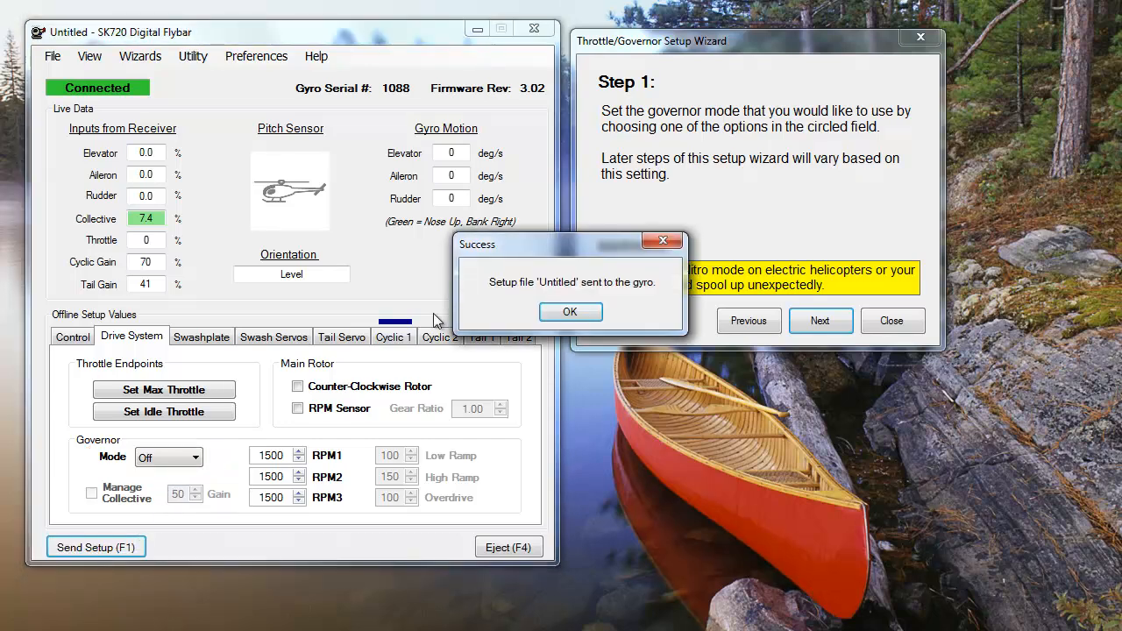
click(569, 312)
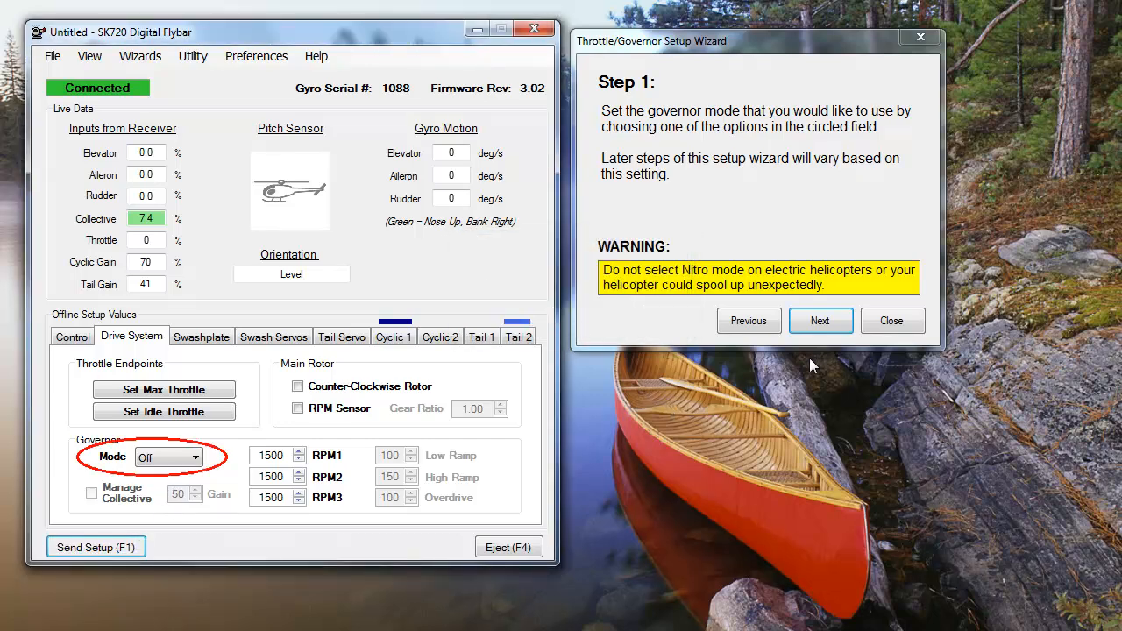
mouse_move(827, 342)
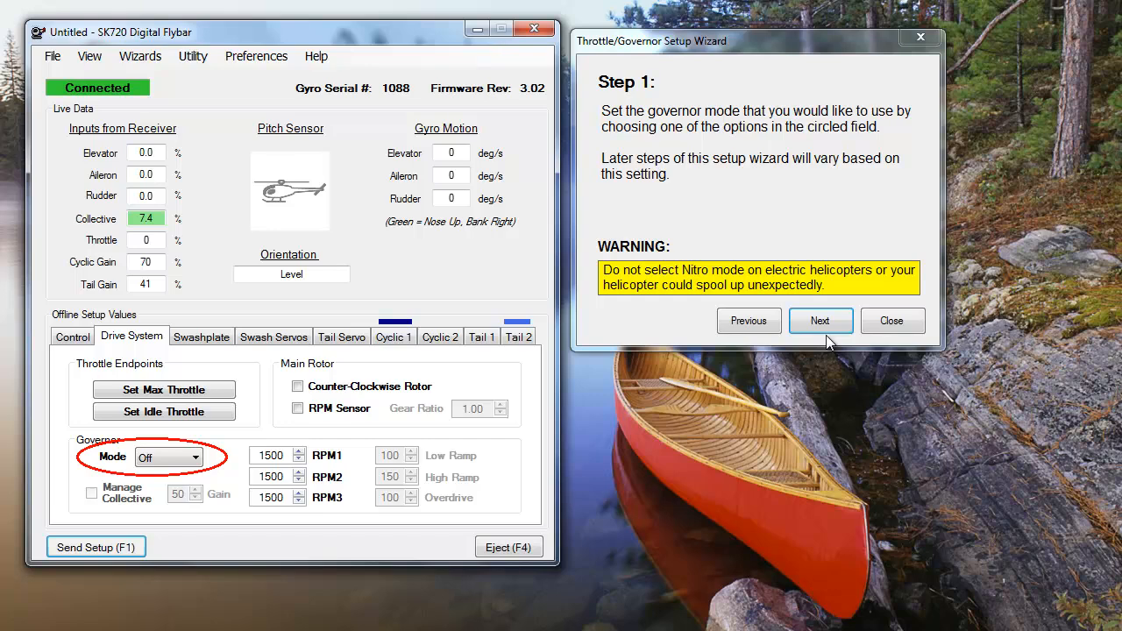
- Proceed through Steps 2 and 3 to the Step 4 throttle travel end points page
click(820, 319)
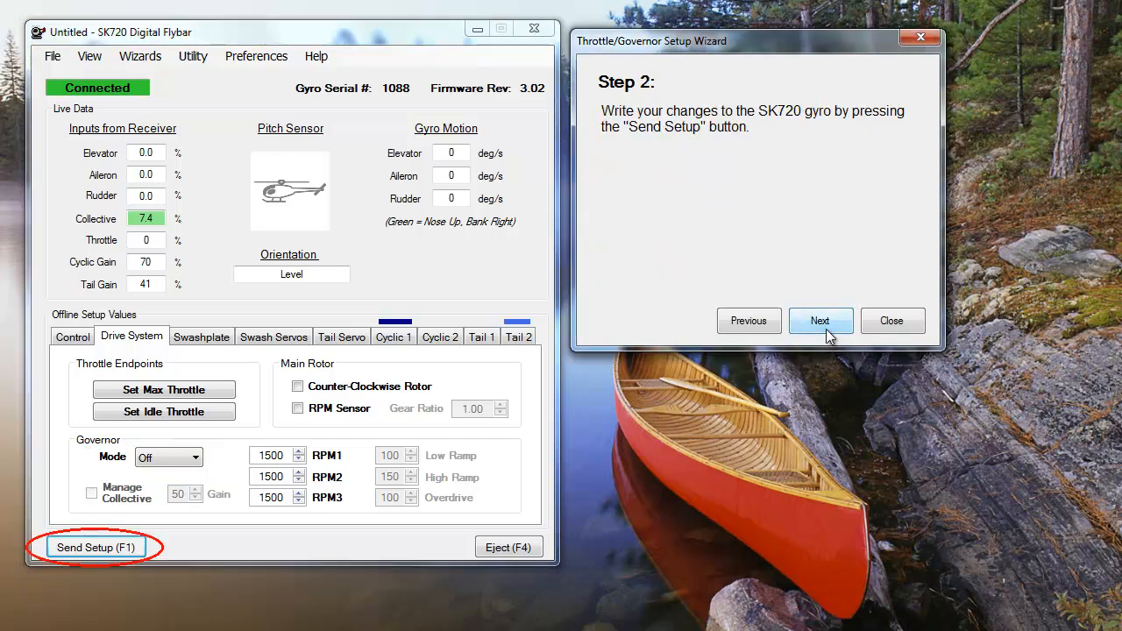
click(821, 319)
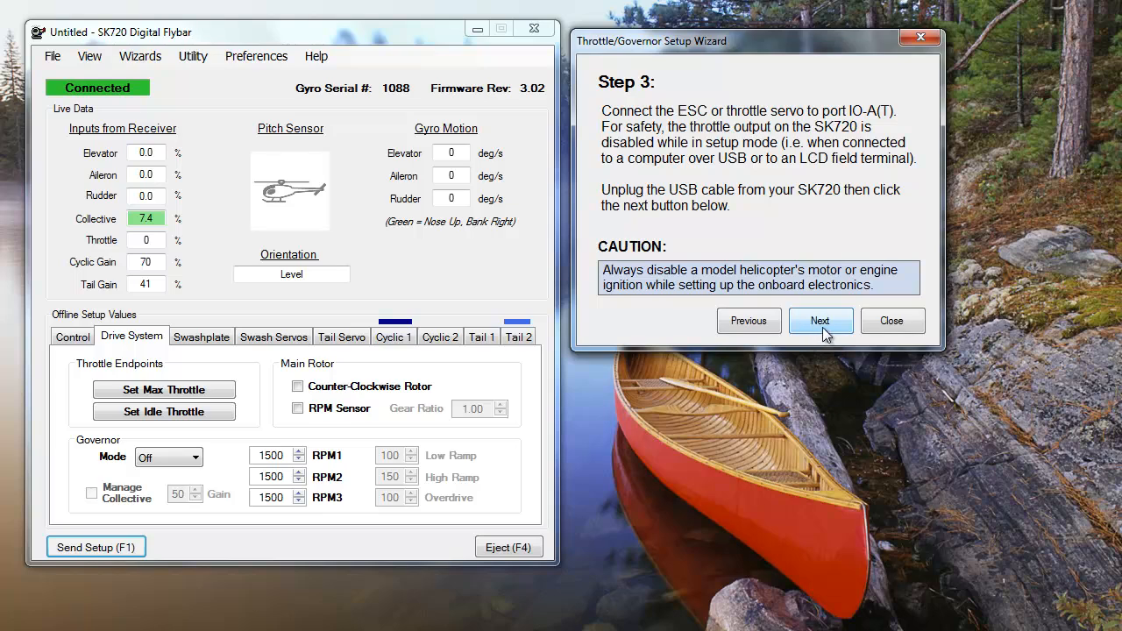
mouse_move(817, 328)
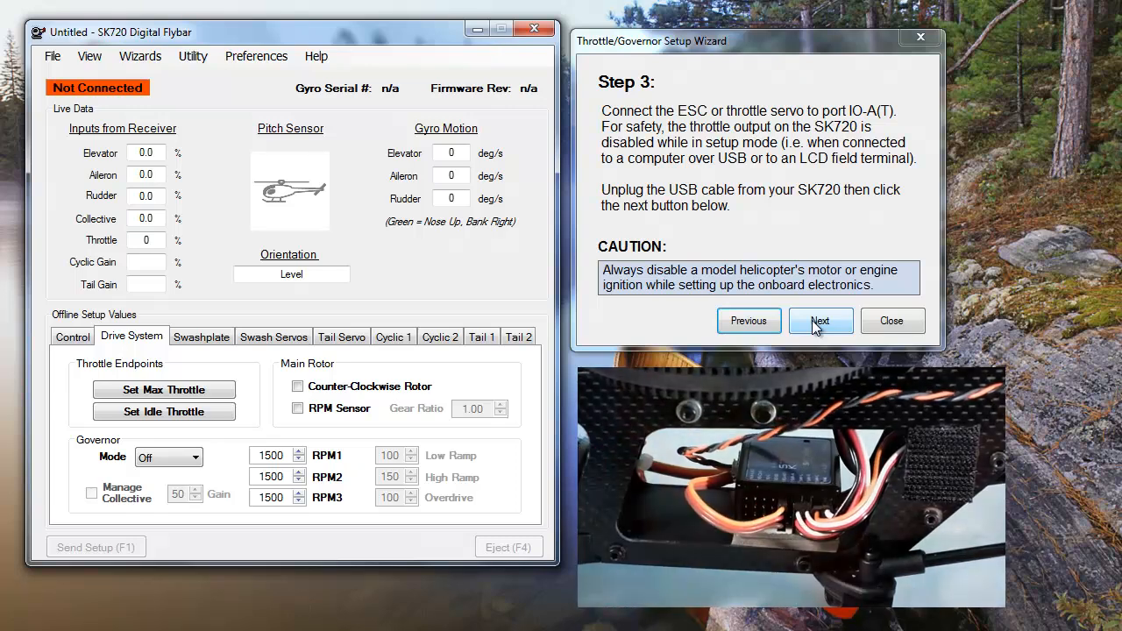
click(820, 321)
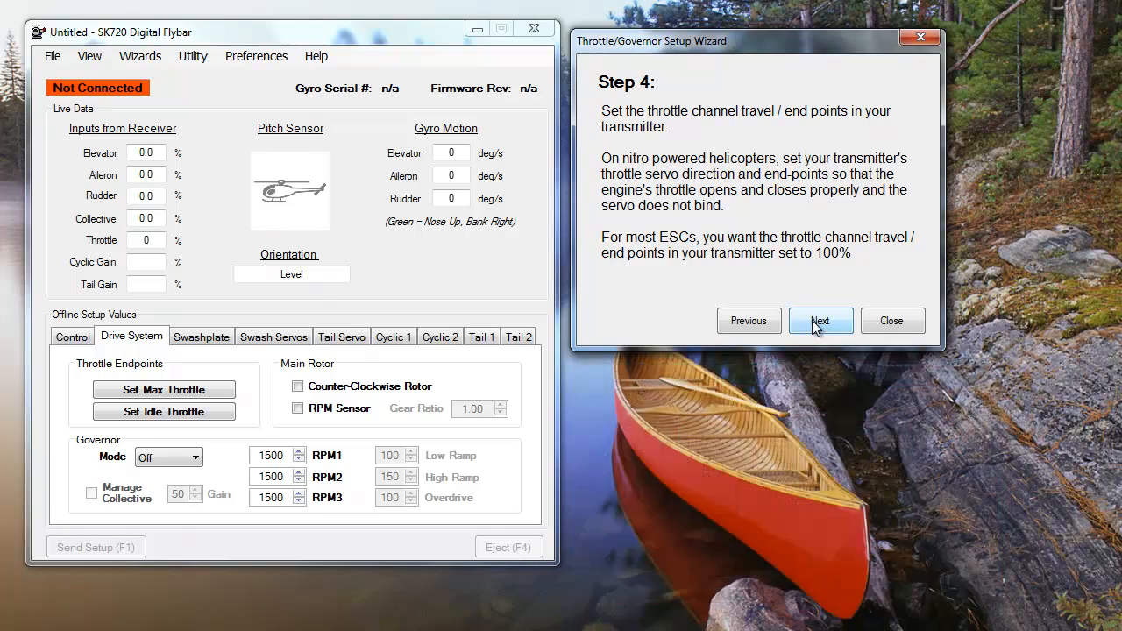
- Proceed past the throttle hold step to Step 6 for reconnecting the gyro
click(820, 319)
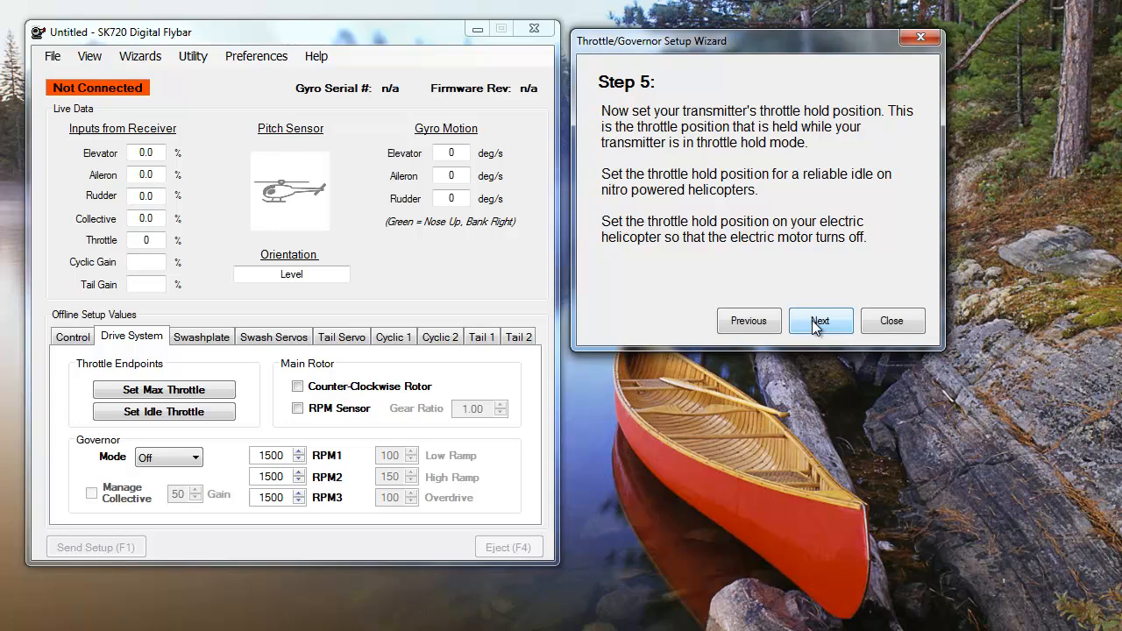
click(820, 319)
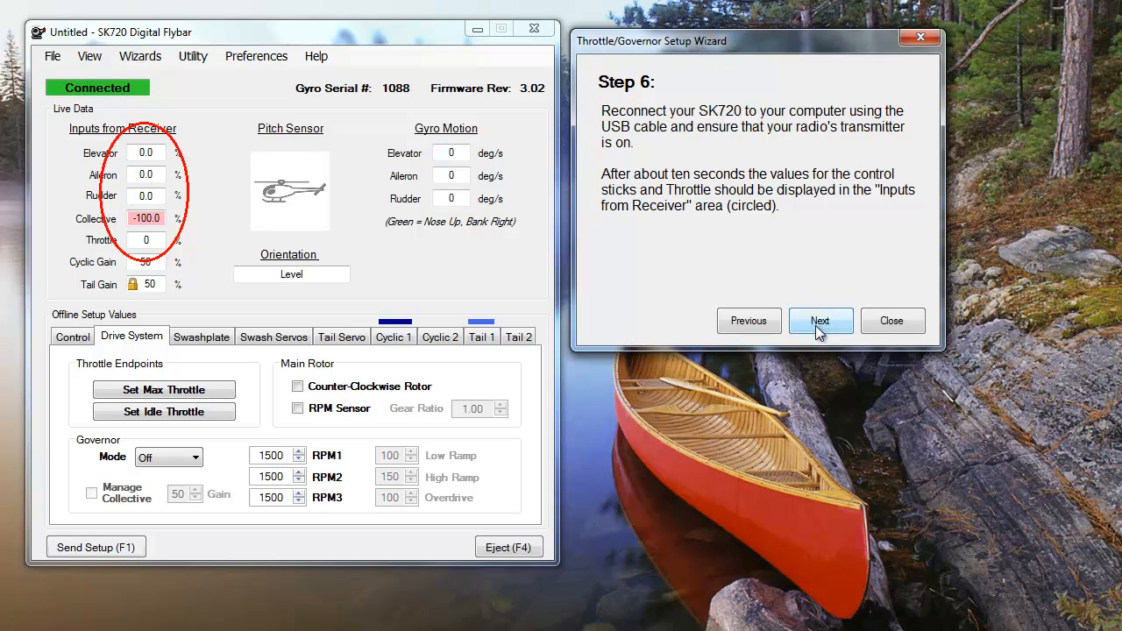
- Reach Step 8 and store the current stick position as idle throttle
click(820, 319)
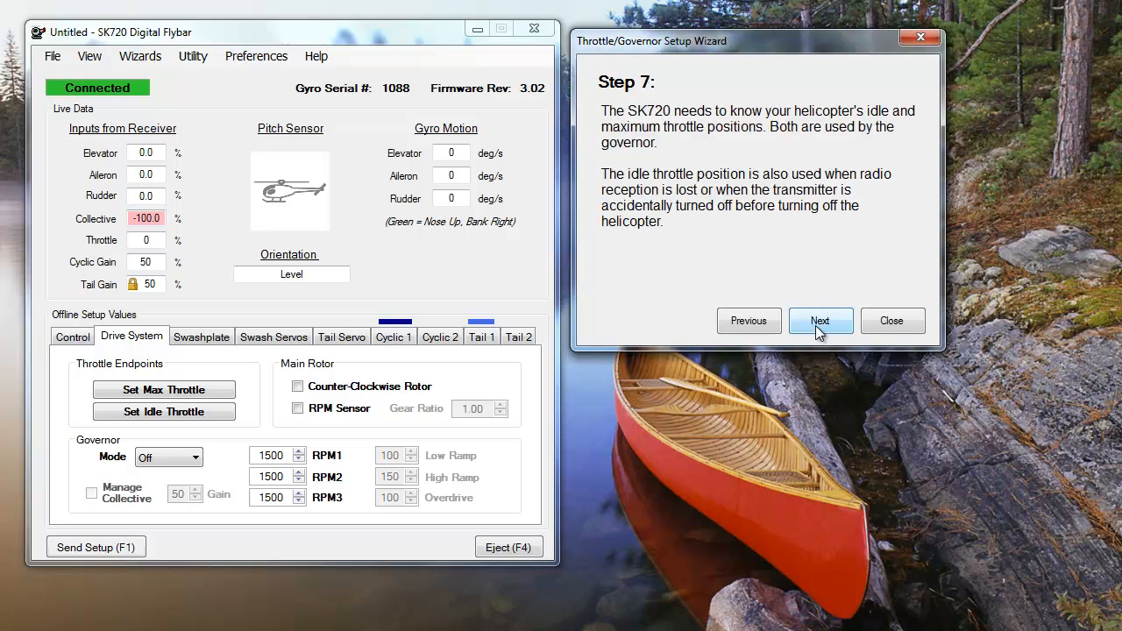
click(821, 319)
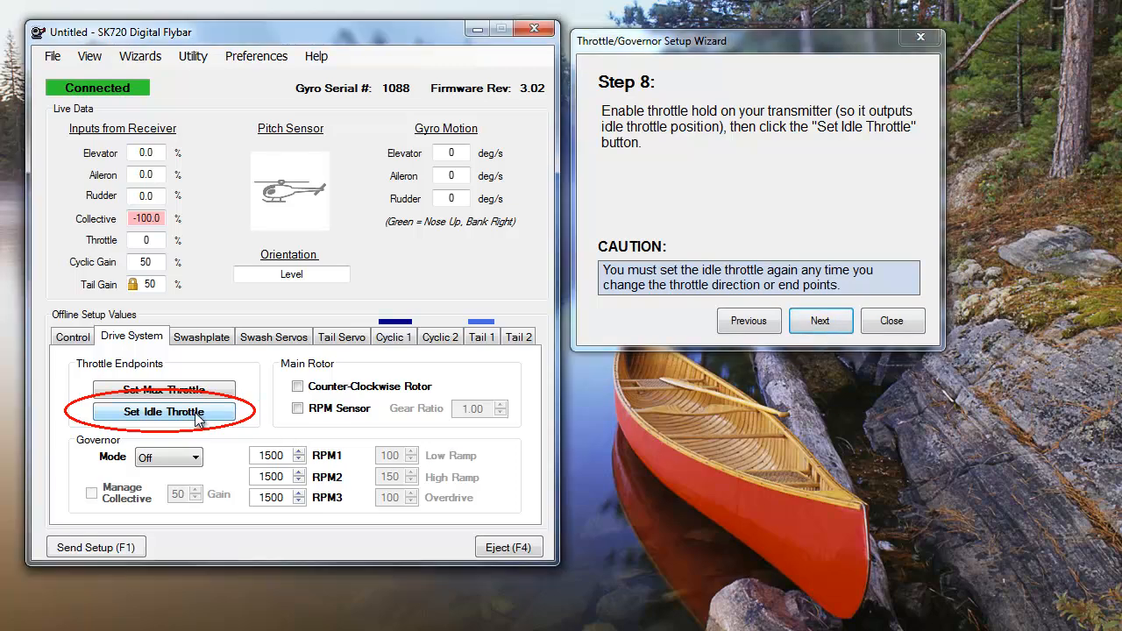
click(165, 412)
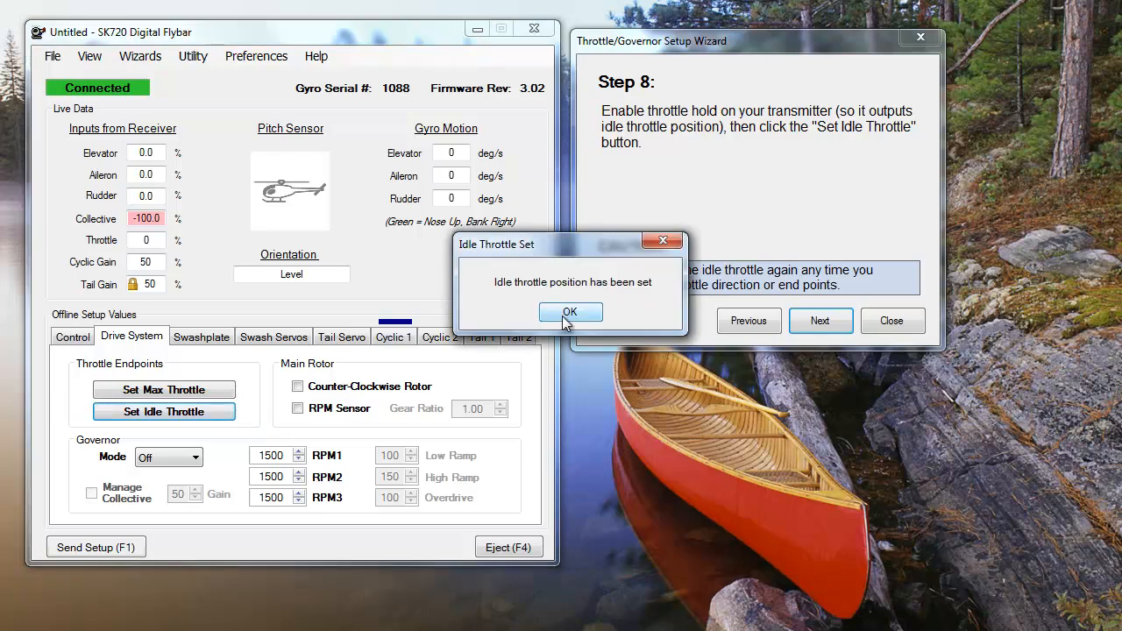
click(569, 312)
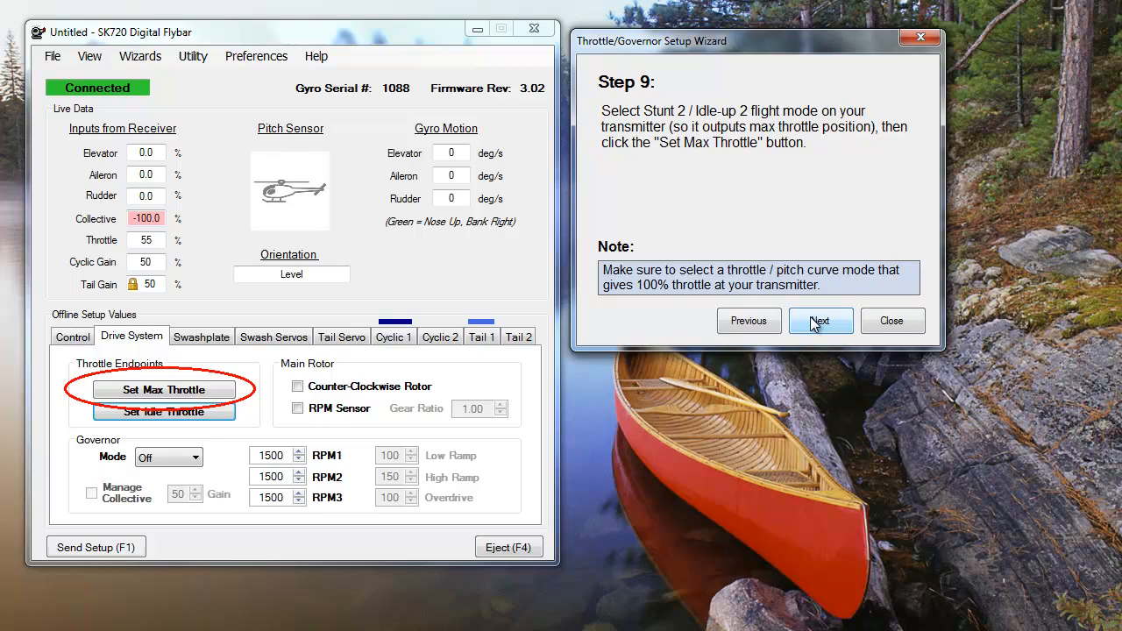
- Store the current stick position as maximum throttle and reach the completion page
click(163, 389)
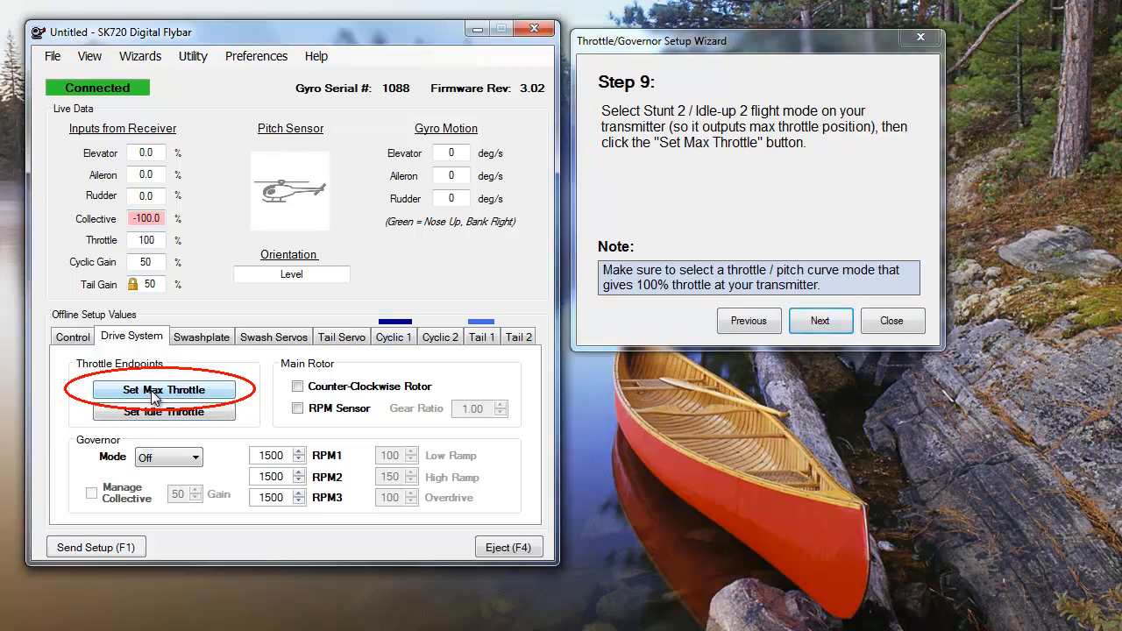
click(163, 390)
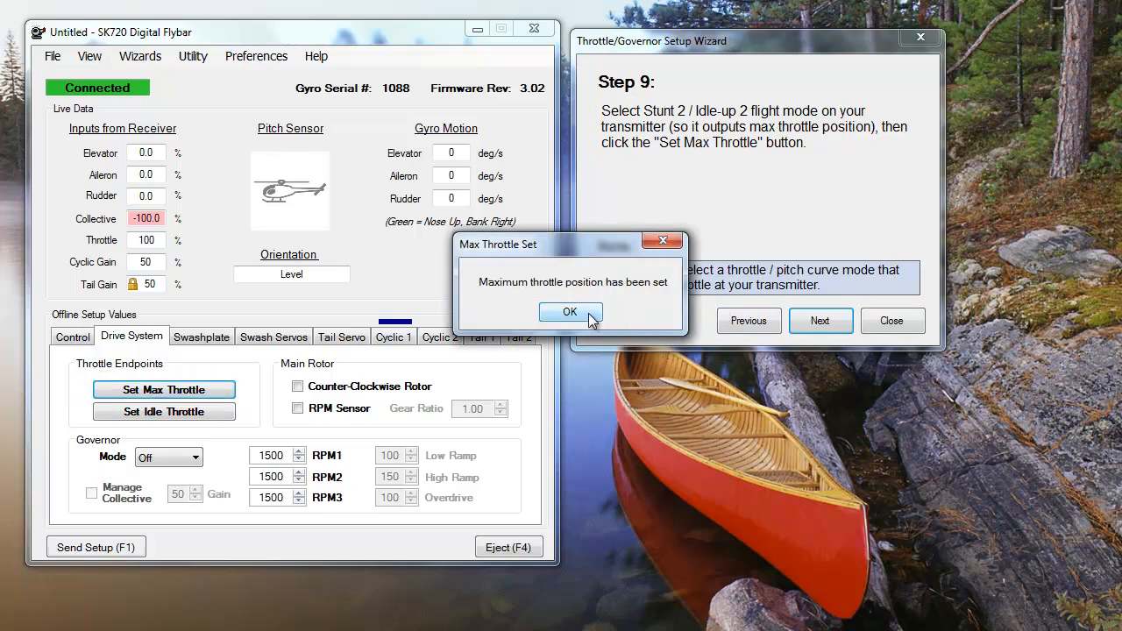
click(571, 312)
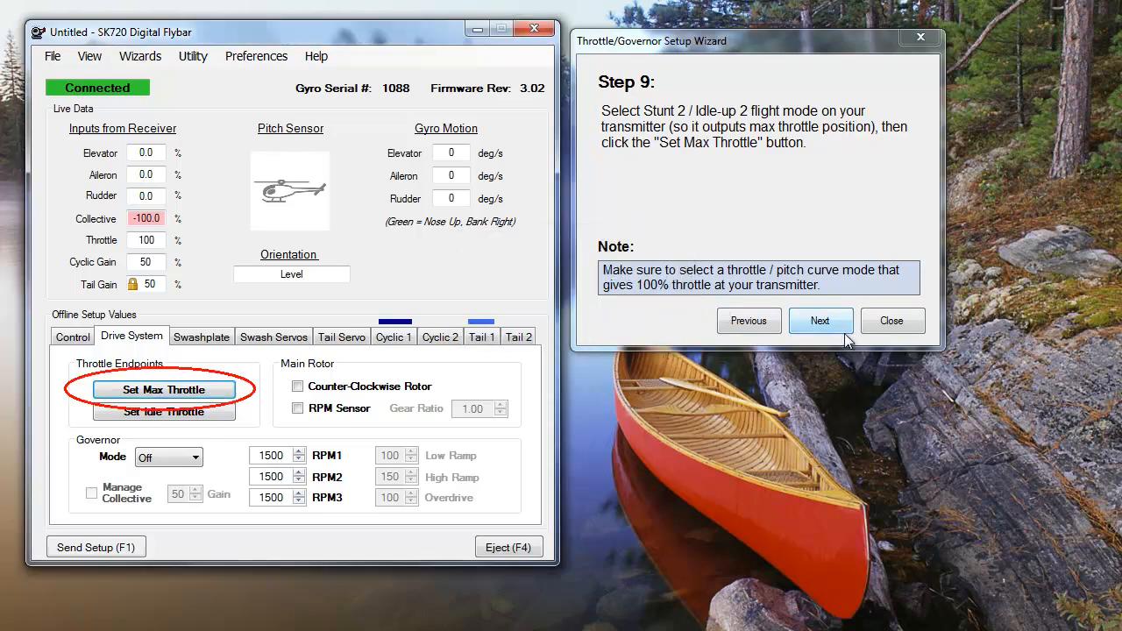
click(820, 319)
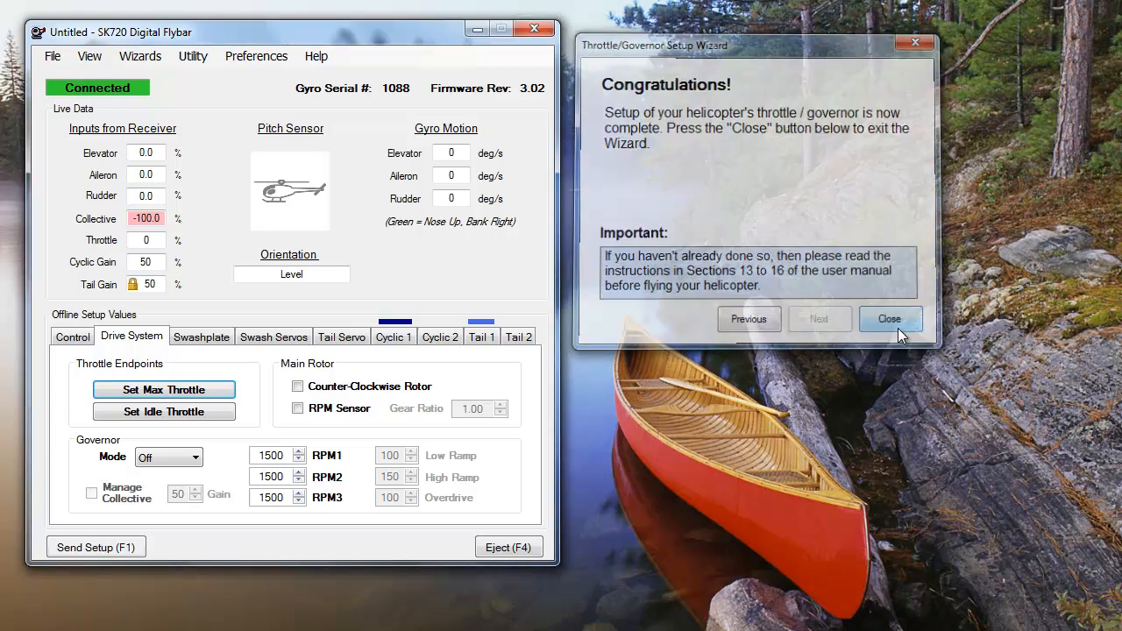
- Close the wizard at its Congratulations page, returning to the main window
click(890, 319)
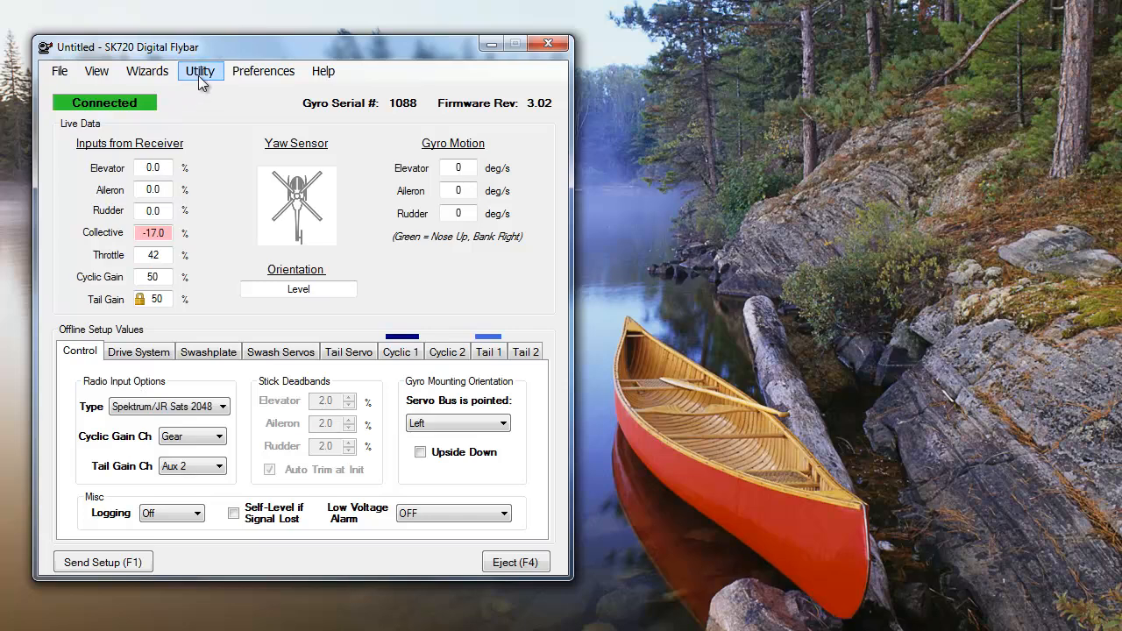
- Run Set Failsafes from the Utility menu and confirm the stored positions
click(200, 70)
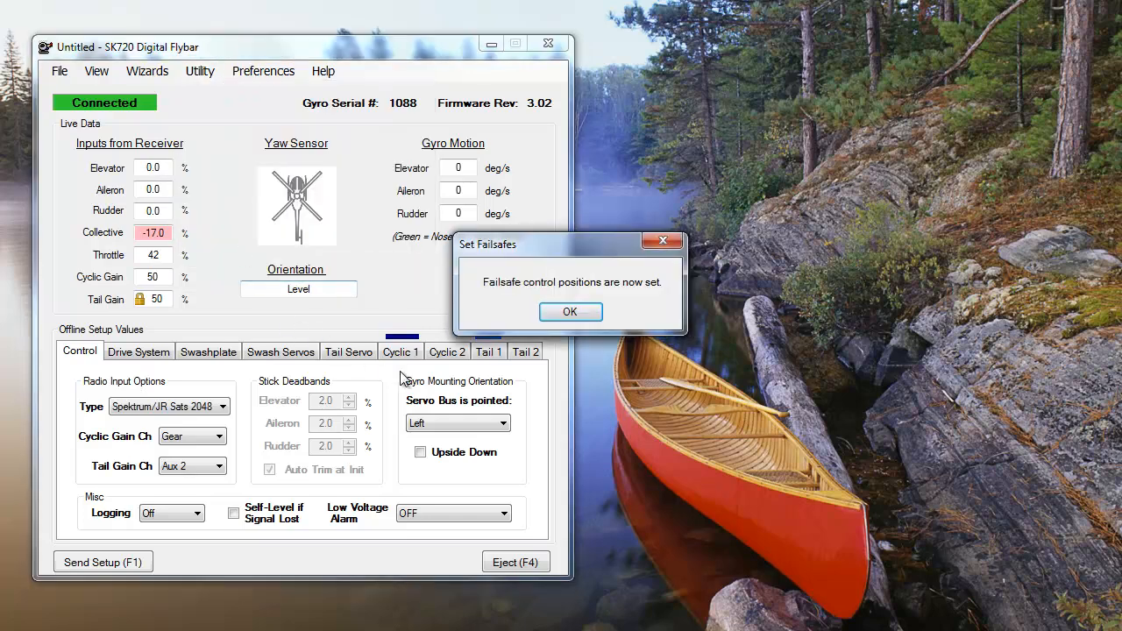
click(572, 312)
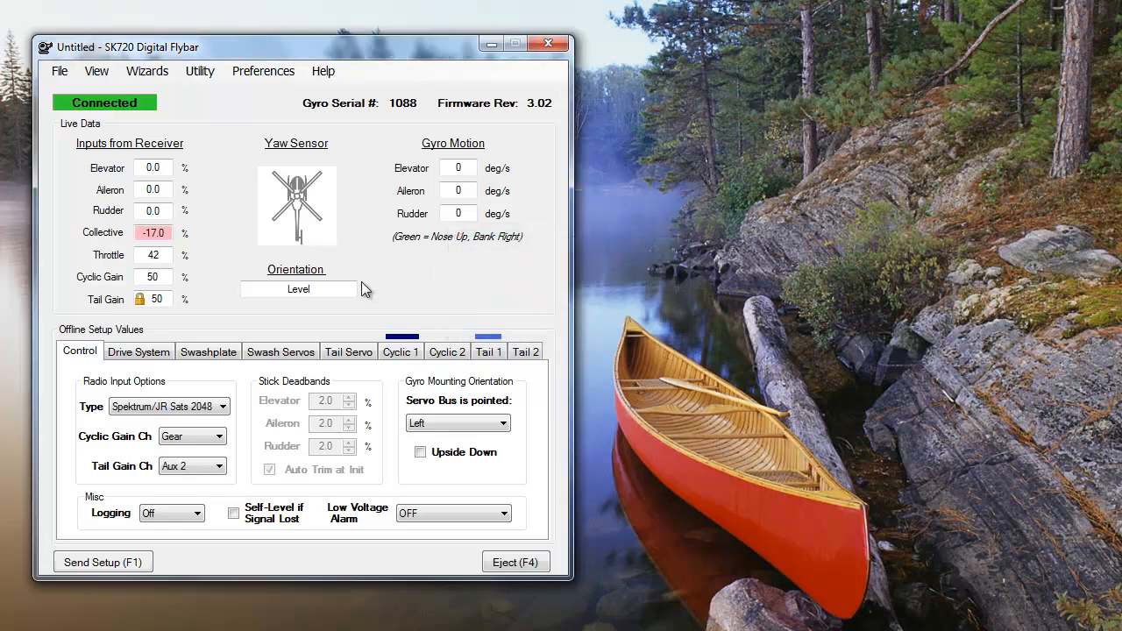
mouse_move(228, 155)
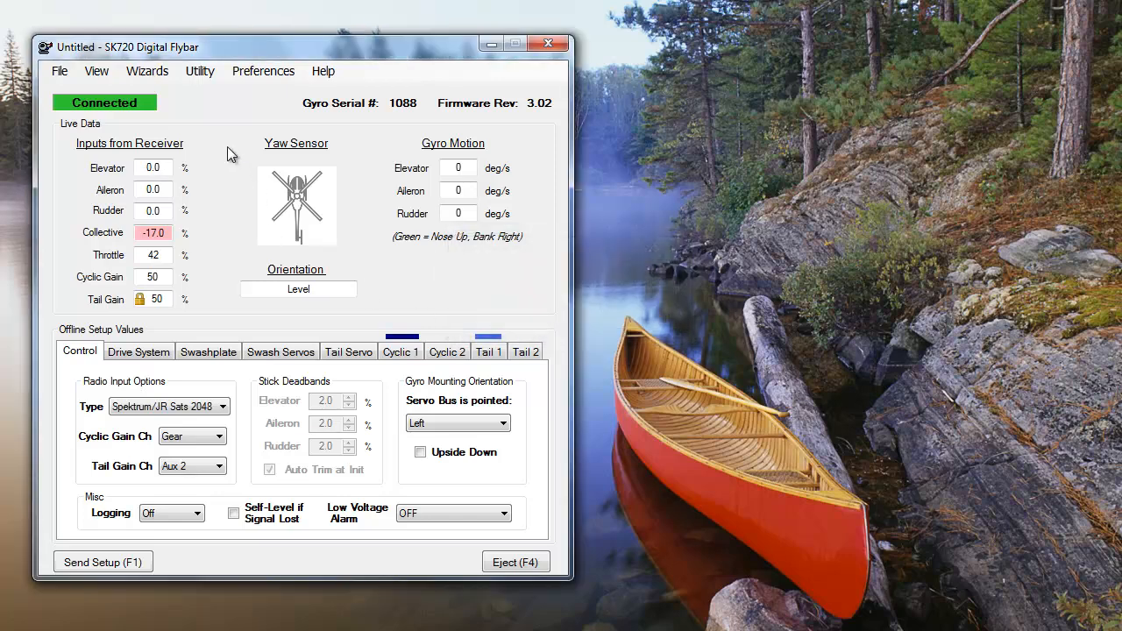